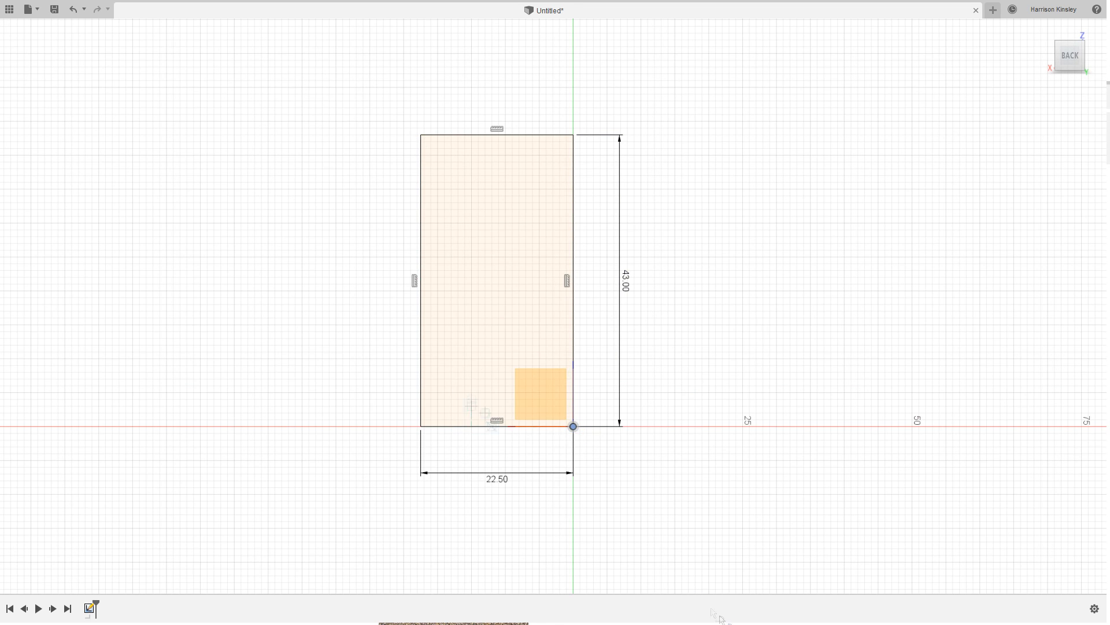
Orbit the view to inspect the tapered, hollow cup body in 3D.
{"action": "left_click_drag", "start_coordinate": [422, 136], "coordinate": [471, 426]}
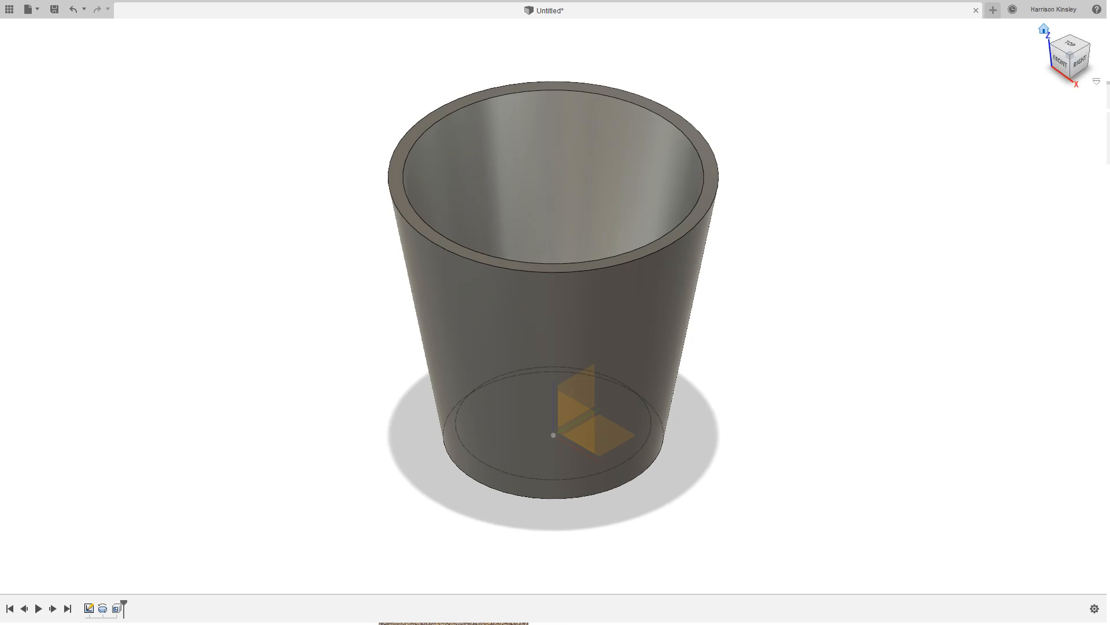
{"action": "scroll", "scroll_direction": "down", "scroll_amount": 3}
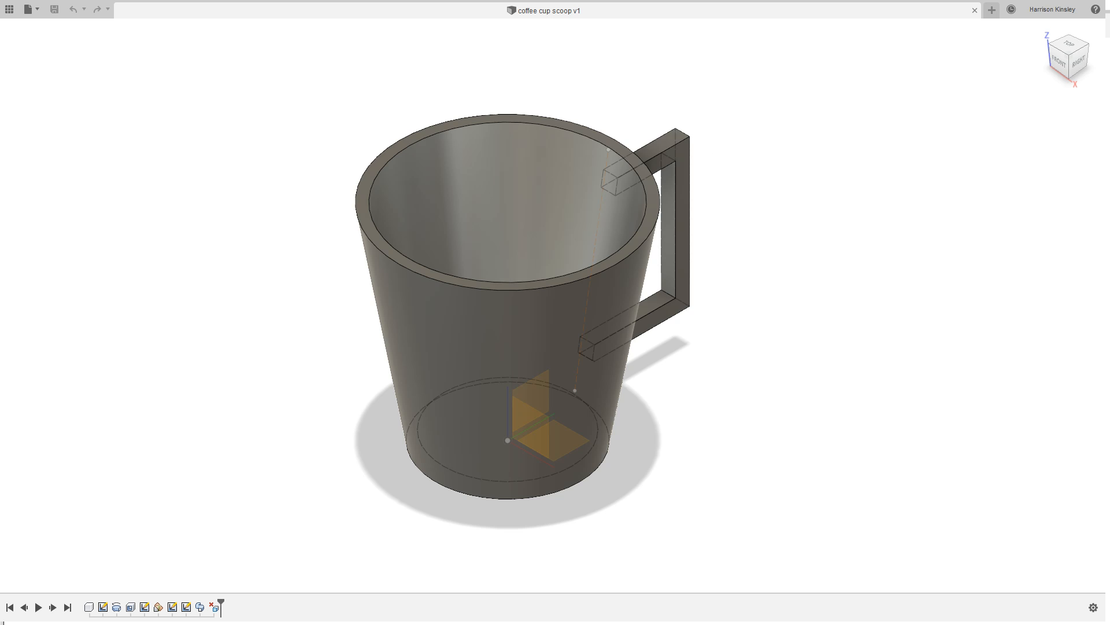
Send the cup body to Ultimaker Cura's Creality CR-10S build plate.
{"action": "left_click", "coordinate": [1070, 59]}
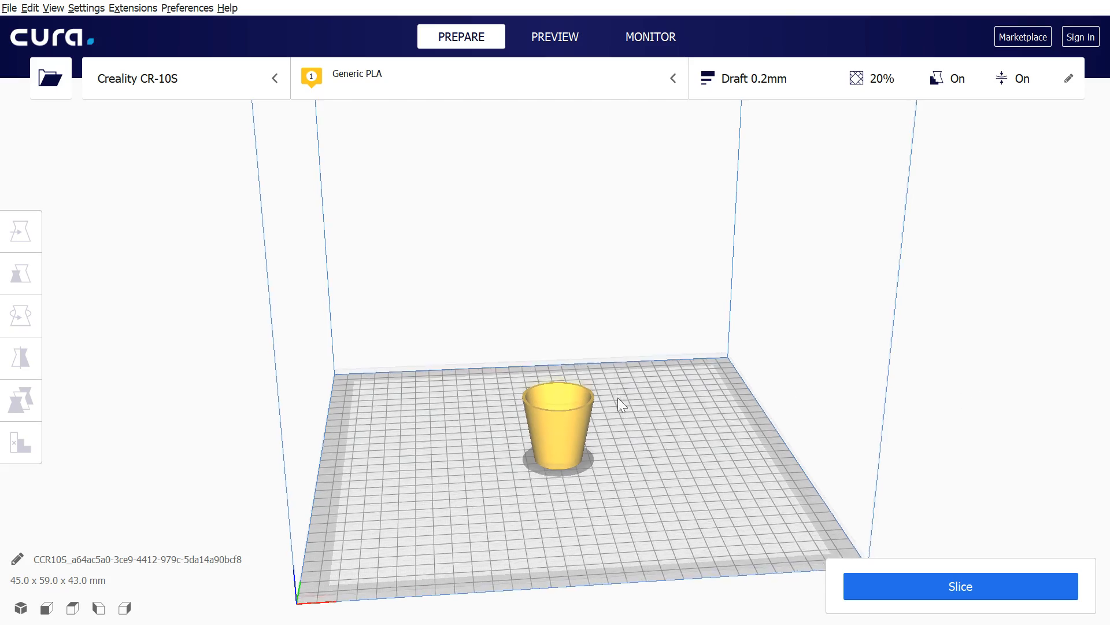
Slice the cup from a side view and preview its layers (1 h 23 min, 16 g).
{"action": "left_click_drag", "start_coordinate": [619, 403], "coordinate": [840, 385]}
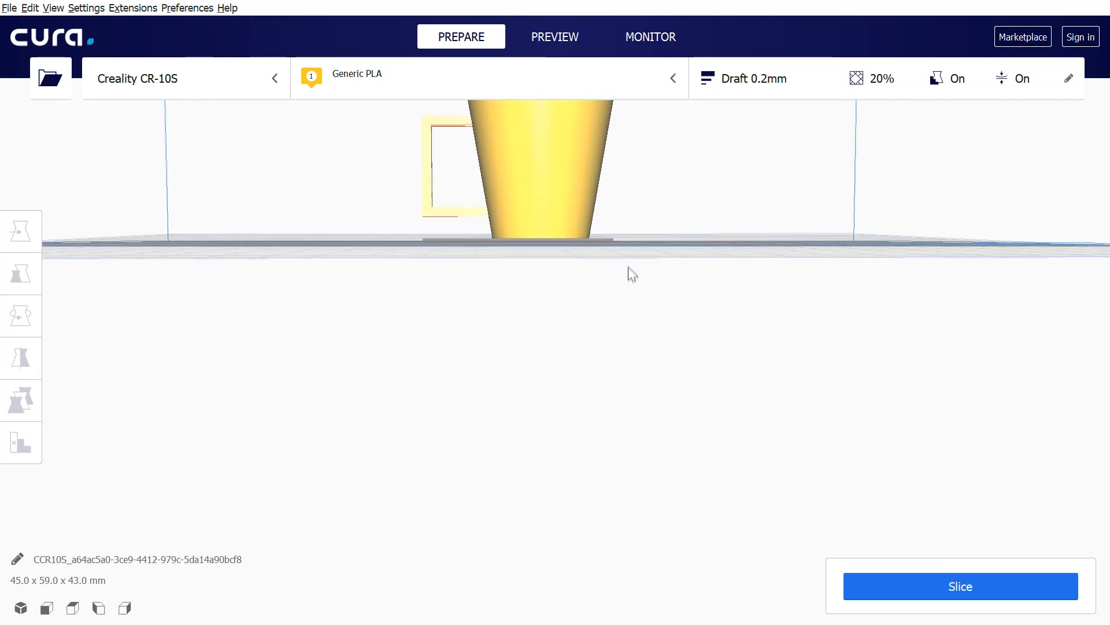
{"action": "left_click", "coordinate": [959, 586]}
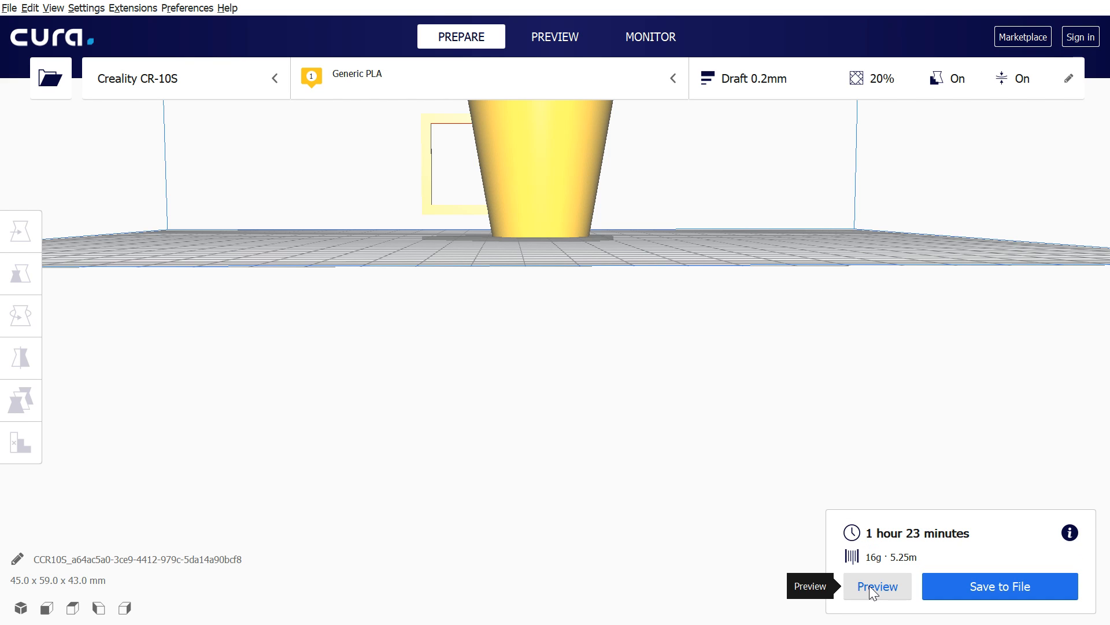
{"action": "left_click", "coordinate": [876, 586]}
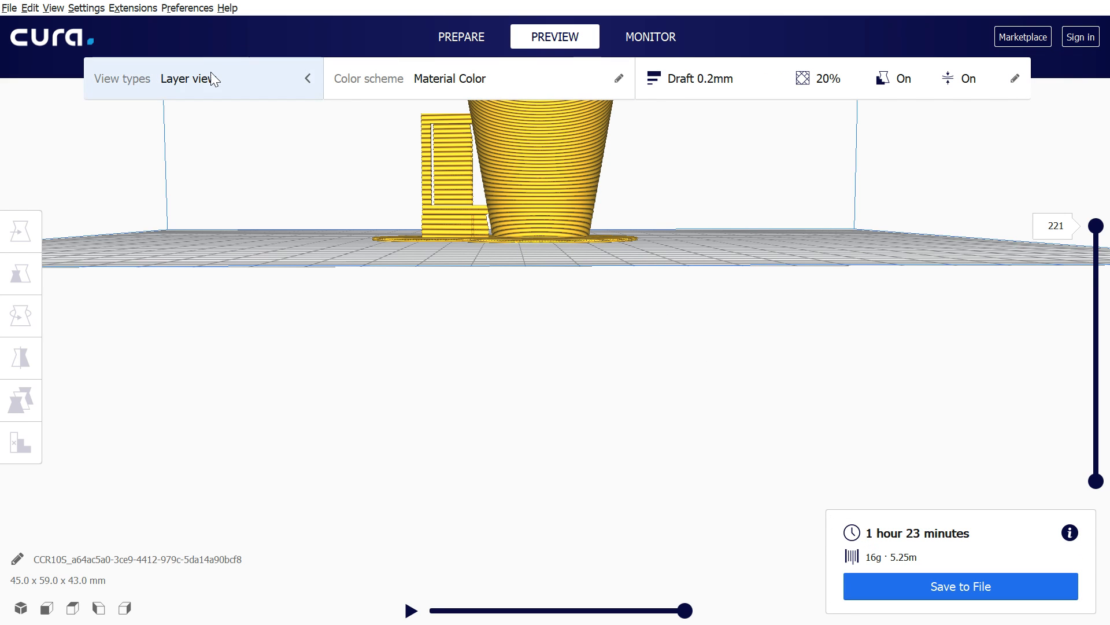
Switch the preview to X-Ray view and select the cup model.
{"action": "left_click", "coordinate": [189, 79]}
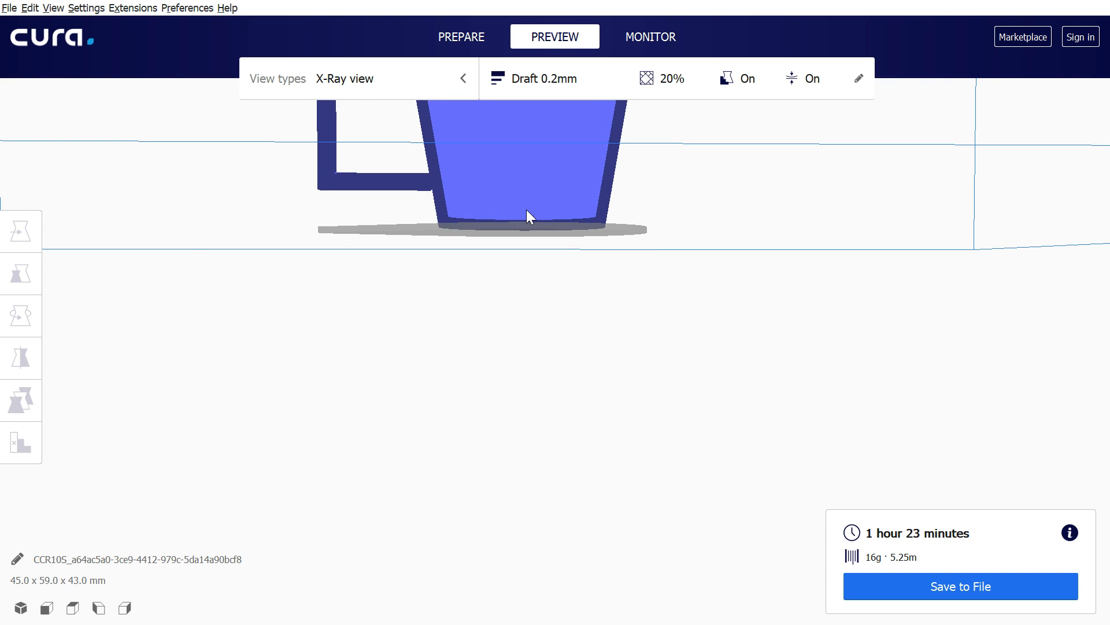
{"action": "left_click", "coordinate": [22, 230]}
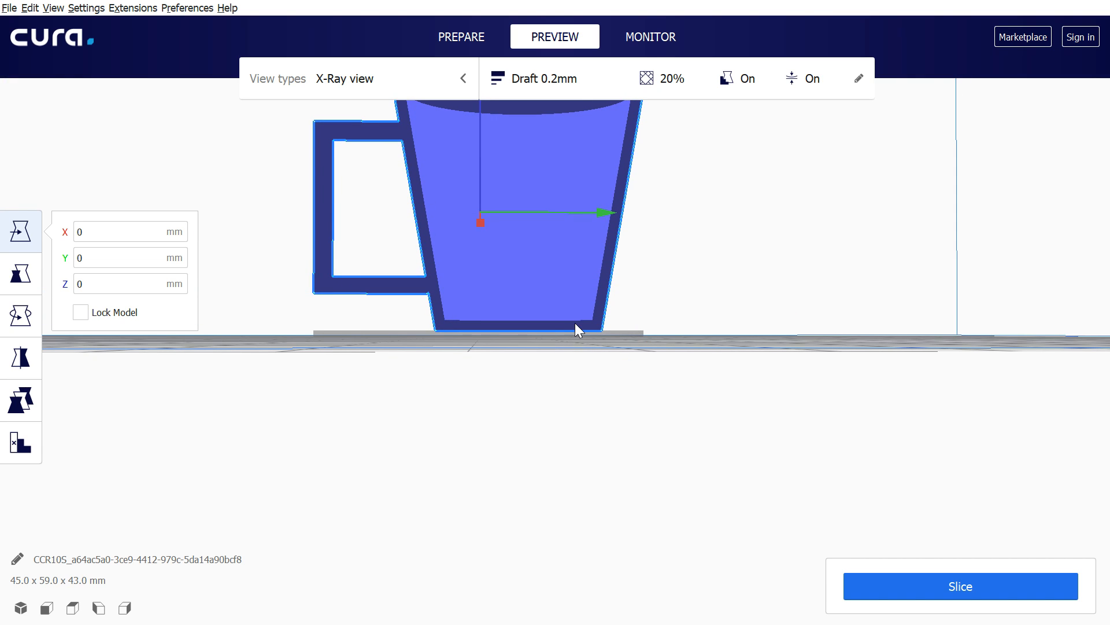
{"action": "mouse_move", "coordinate": [168, 455]}
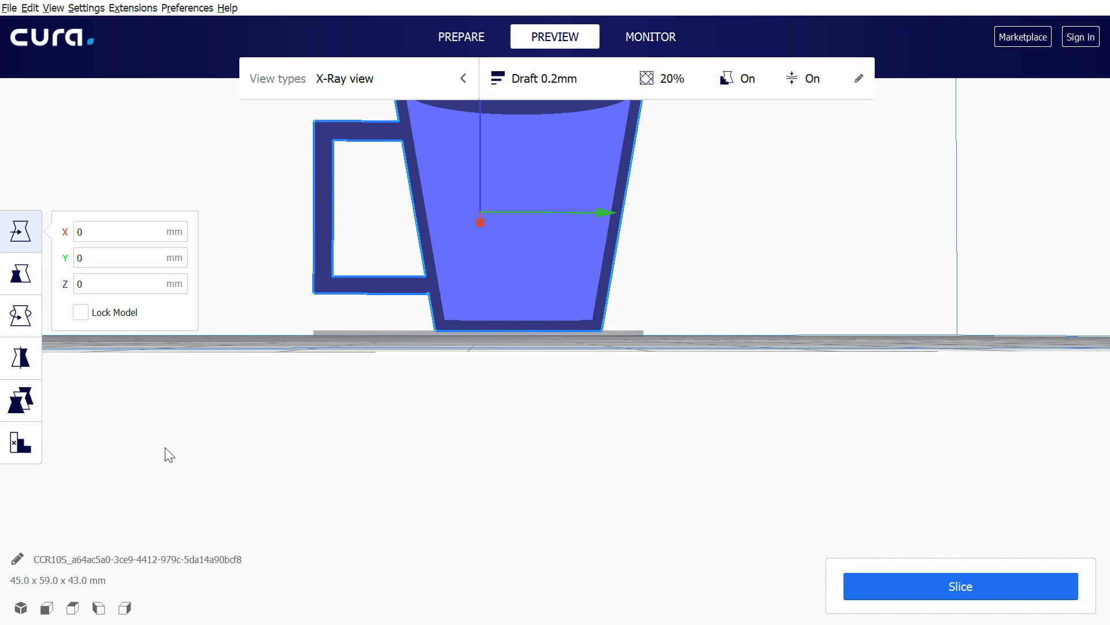